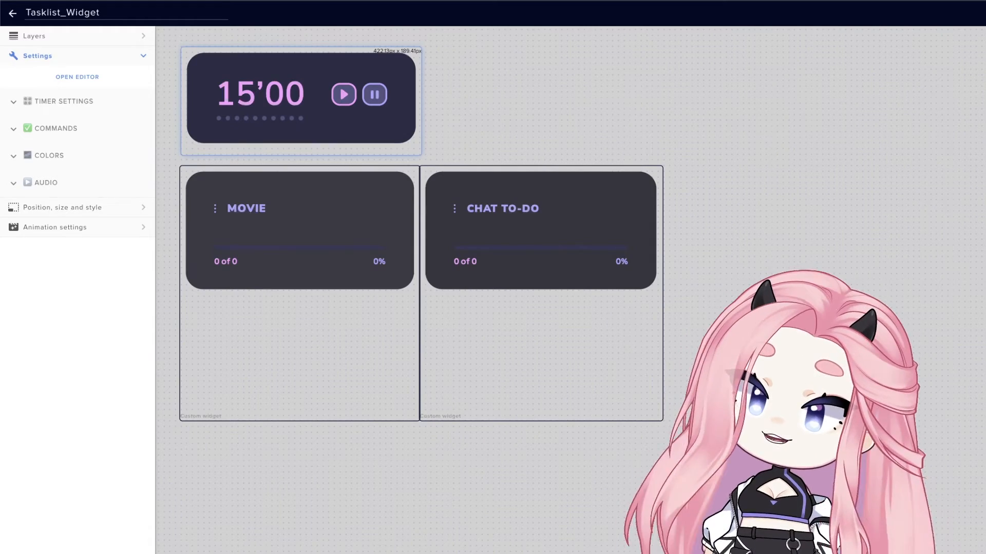
mouse_move(124, 177)
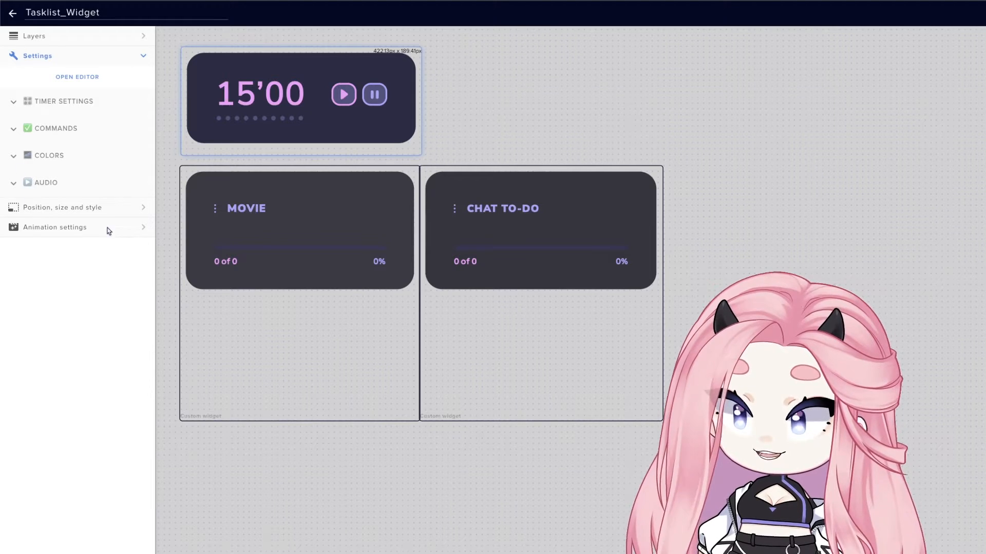
mouse_move(97, 129)
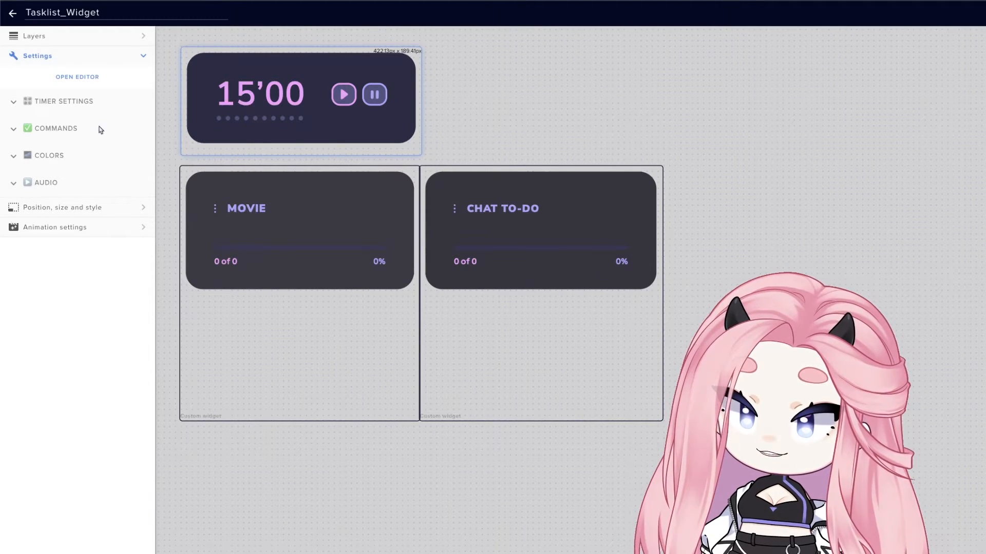
Set the timer's Timing (Minutes) to 20 and expand its Commands section
click(63, 102)
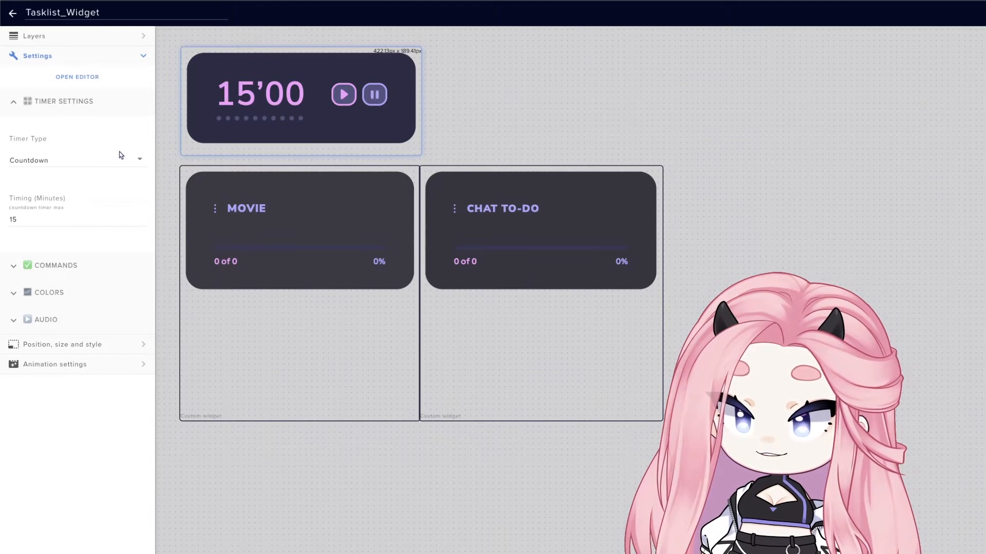
click(76, 220)
text(20)
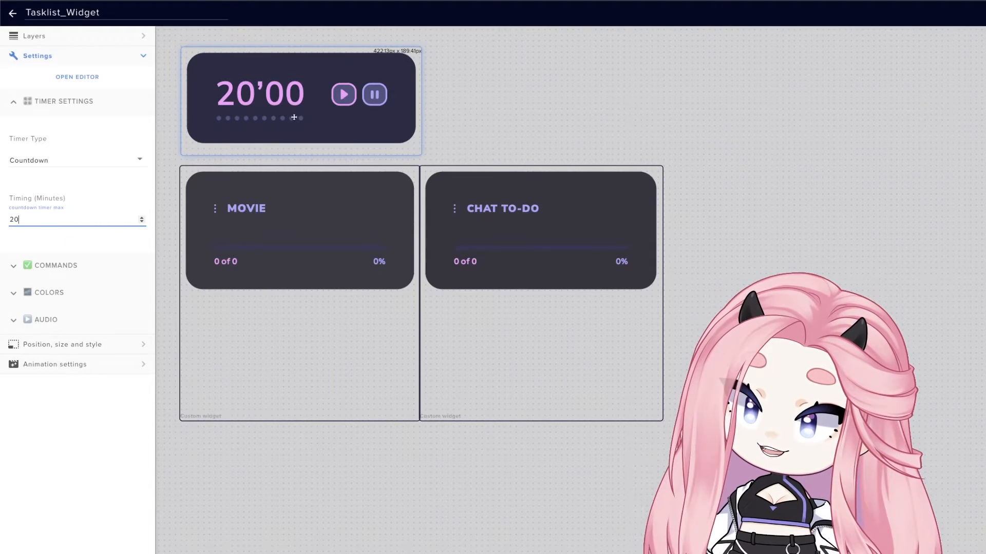
click(75, 160)
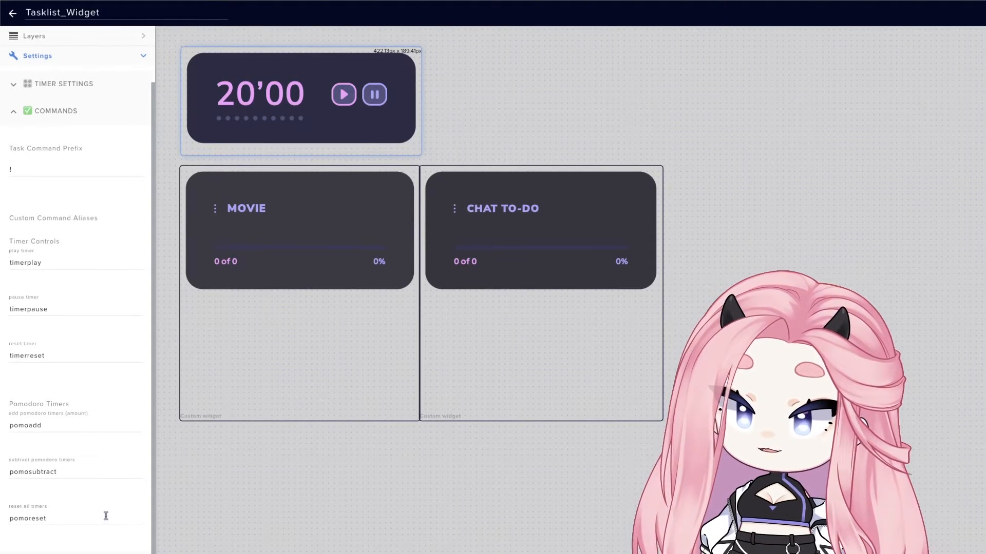
Collapse the timer's Commands section, then briefly open and close its Colors section
click(74, 170)
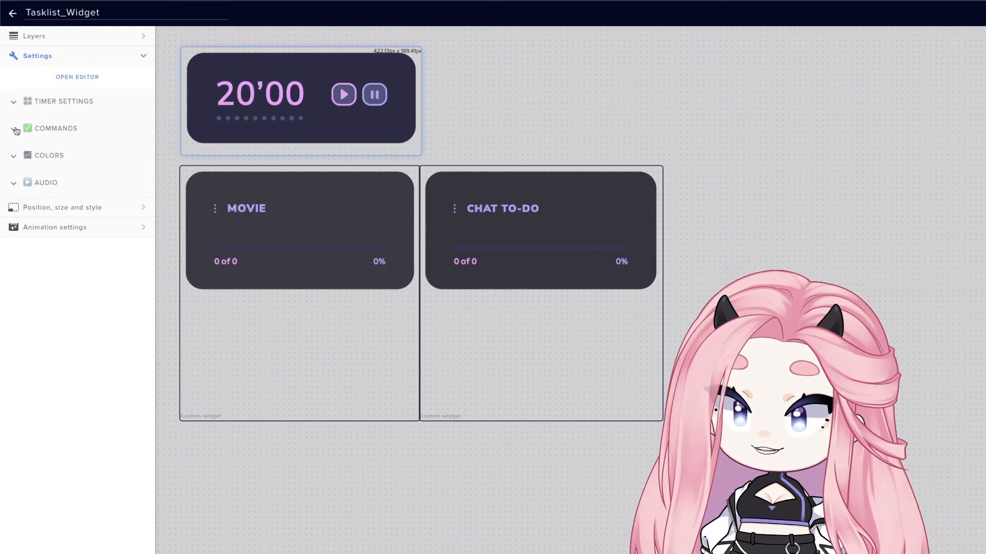
click(48, 155)
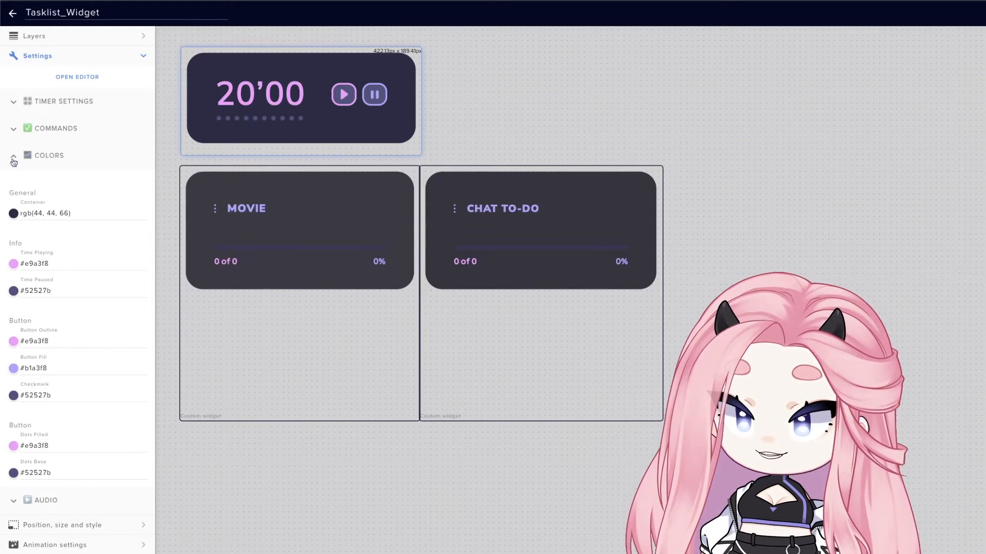
click(45, 183)
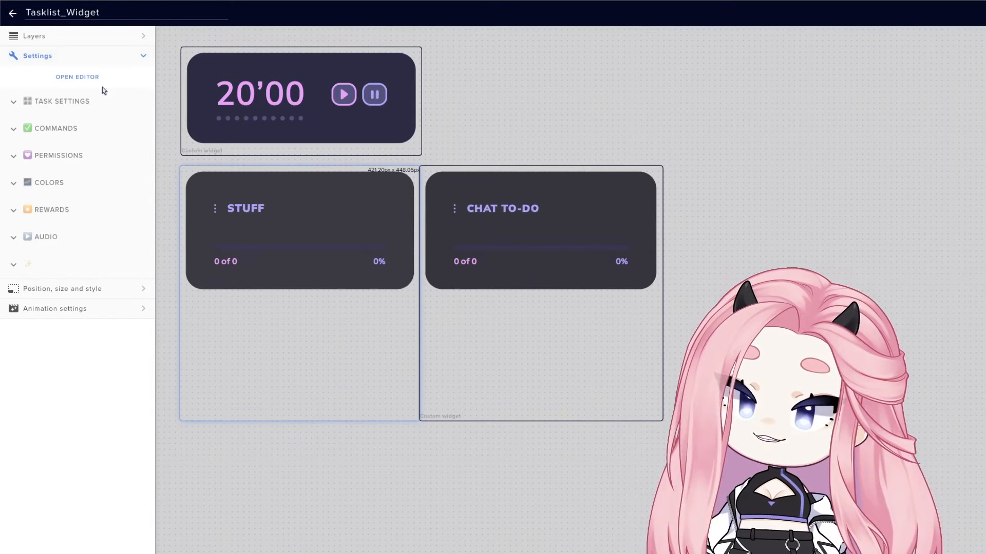
Load list history ID mycustomlist02 into the left list and title it 'Movie'
click(62, 101)
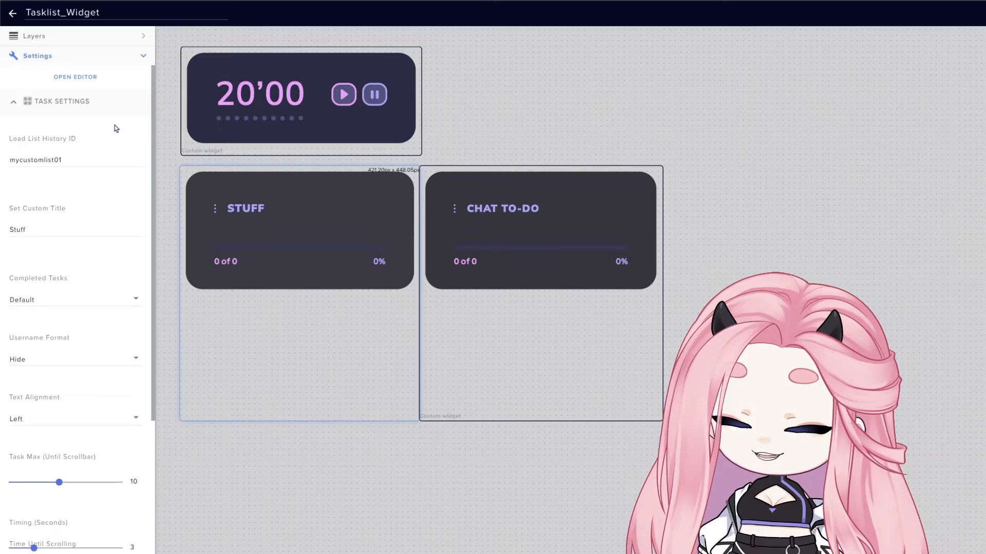
mouse_move(98, 148)
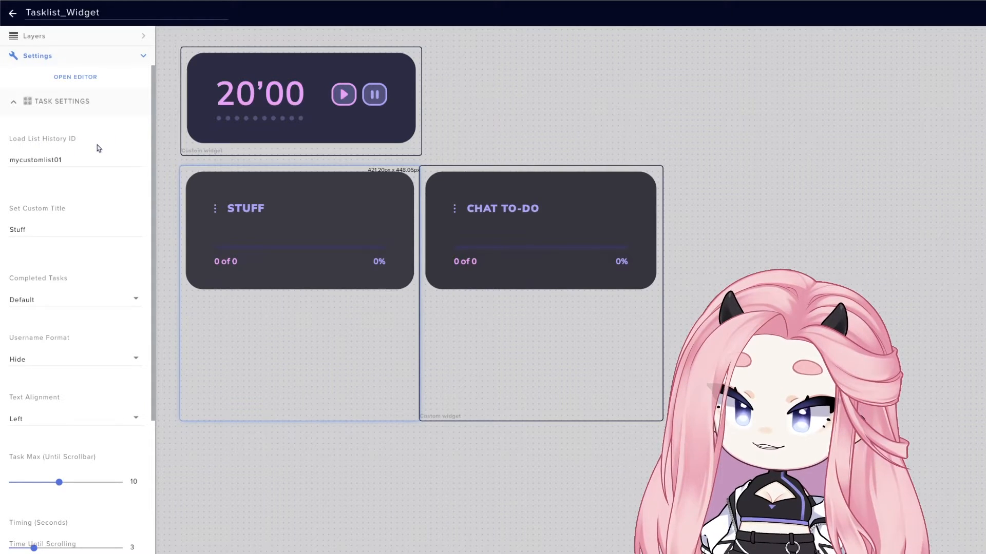
mouse_move(31, 135)
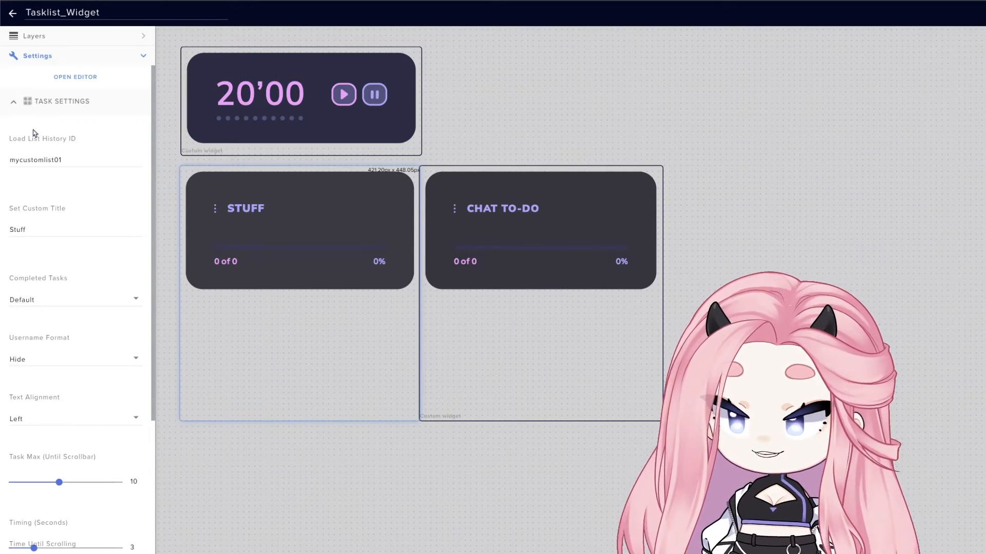
click(72, 160)
text(2)
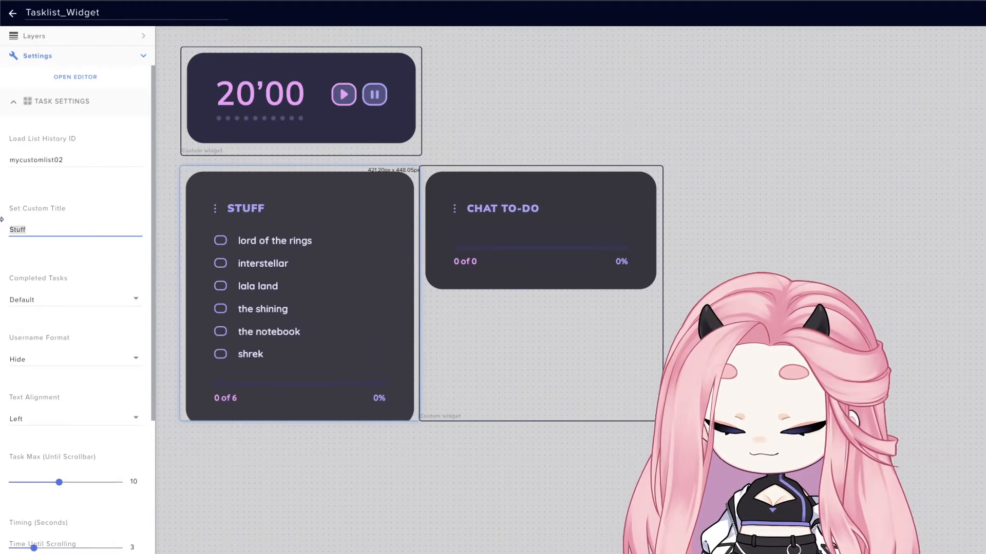
text(Movie)
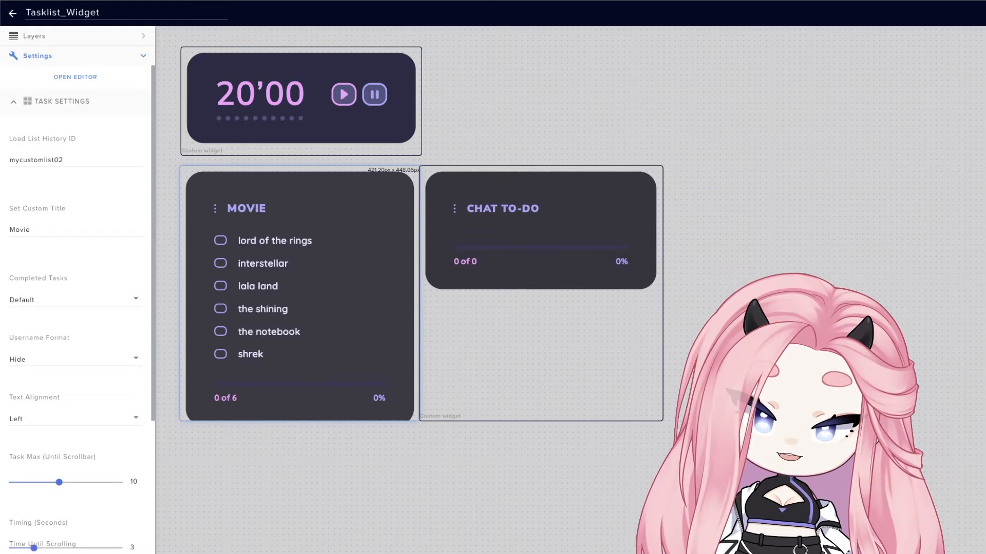
Check off interstellar, shrek and the shining in the MOVIE list
click(220, 263)
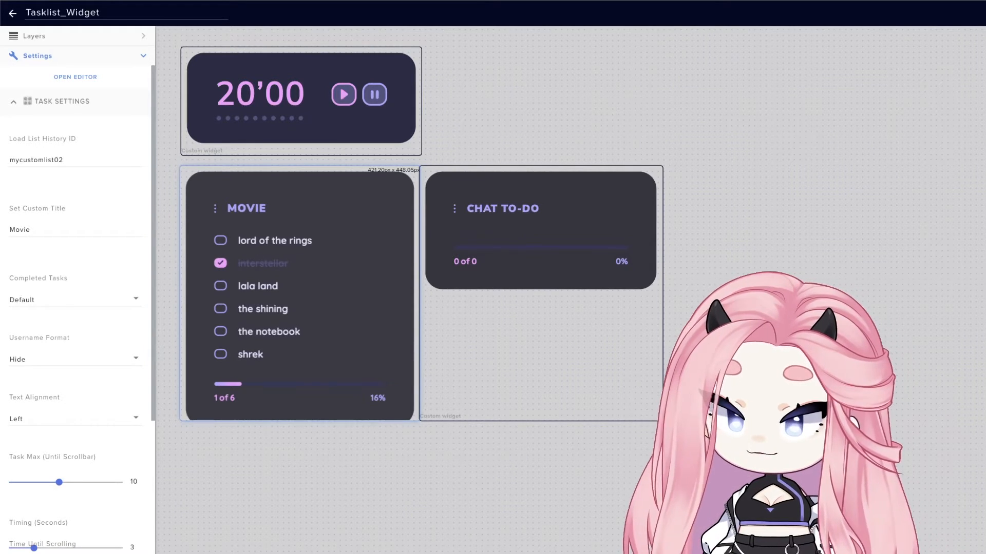
click(221, 354)
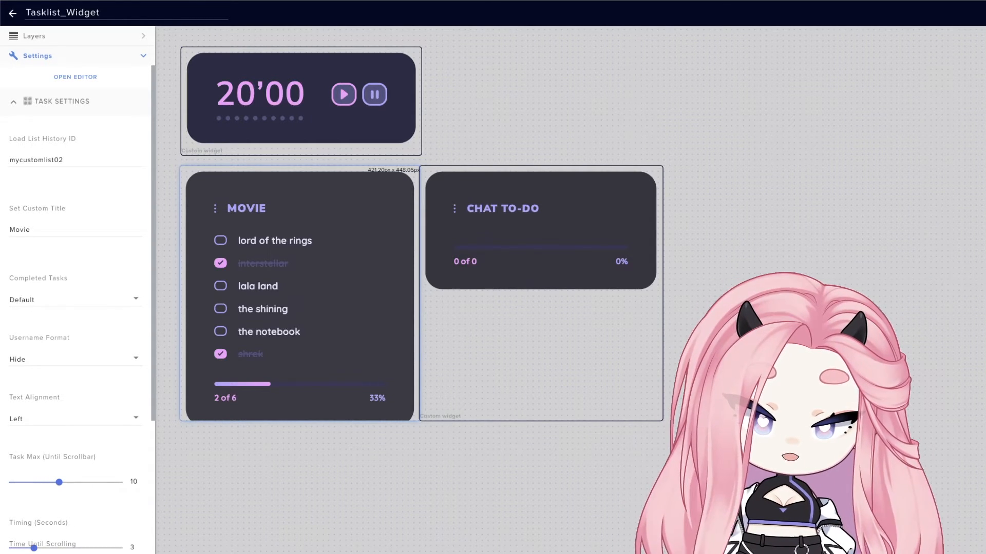
click(220, 308)
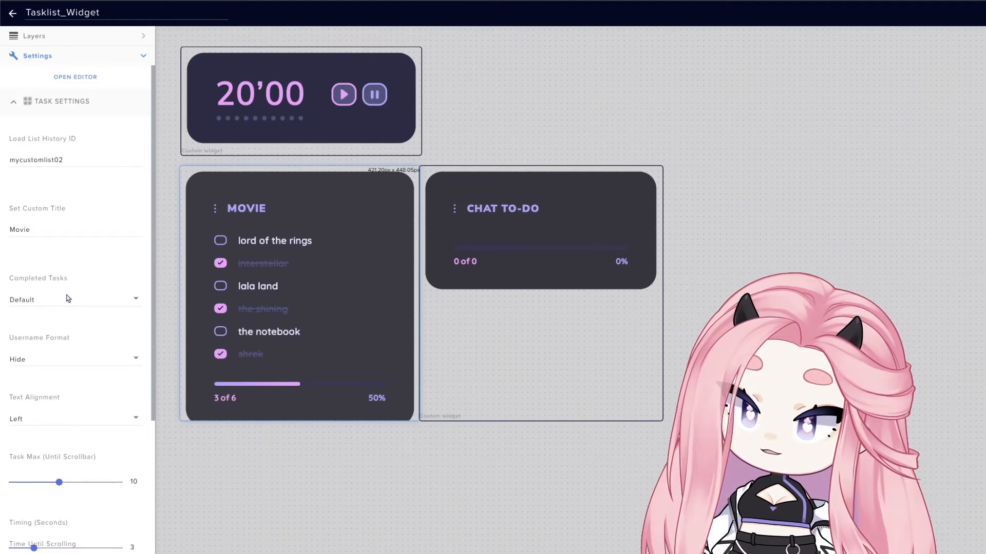
Try the Completed Tasks dropdown options to group finished movies at the top
click(72, 299)
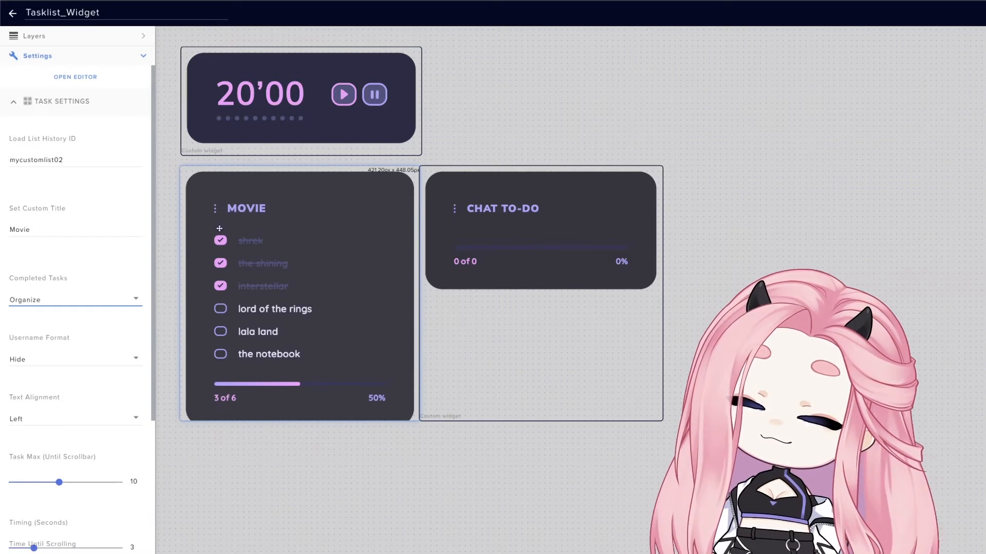
click(74, 300)
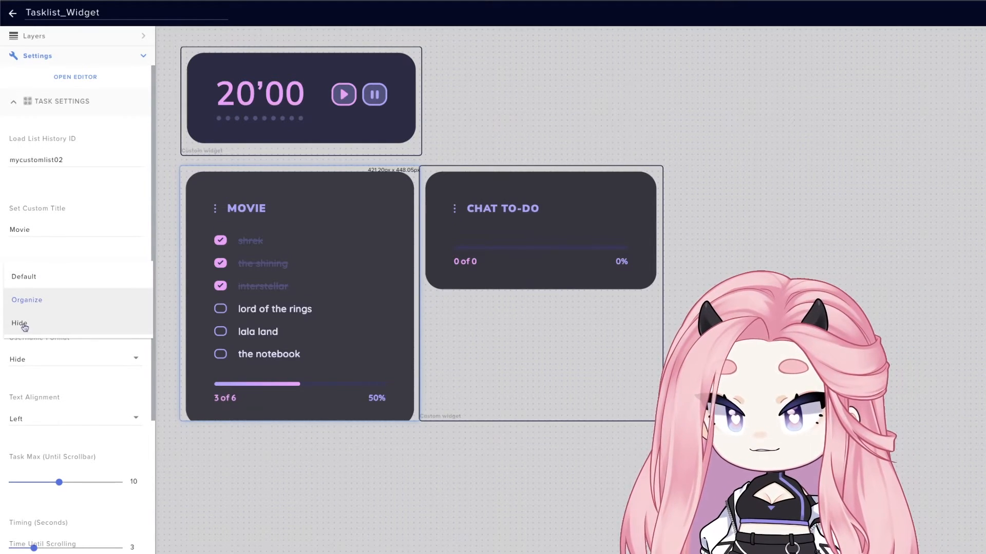
click(19, 322)
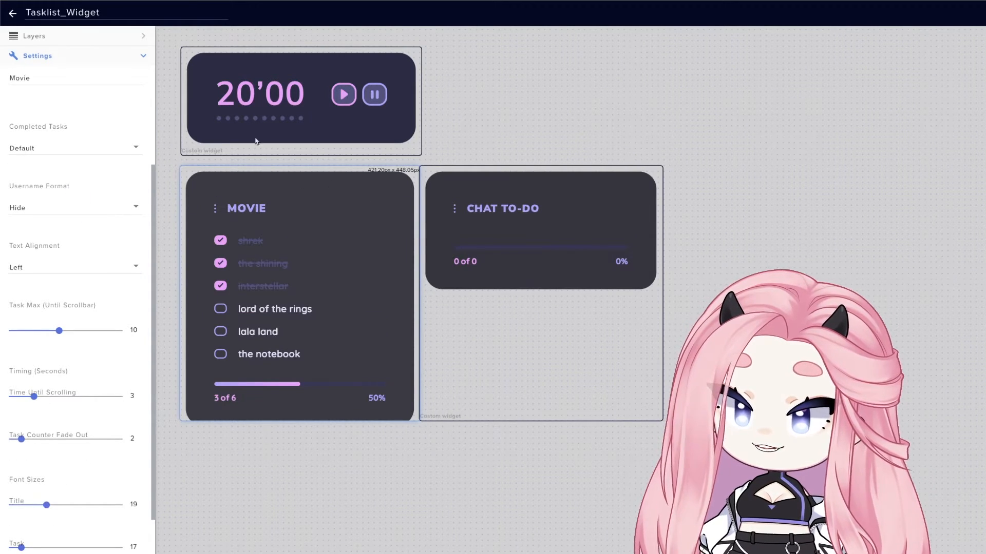
mouse_move(310, 178)
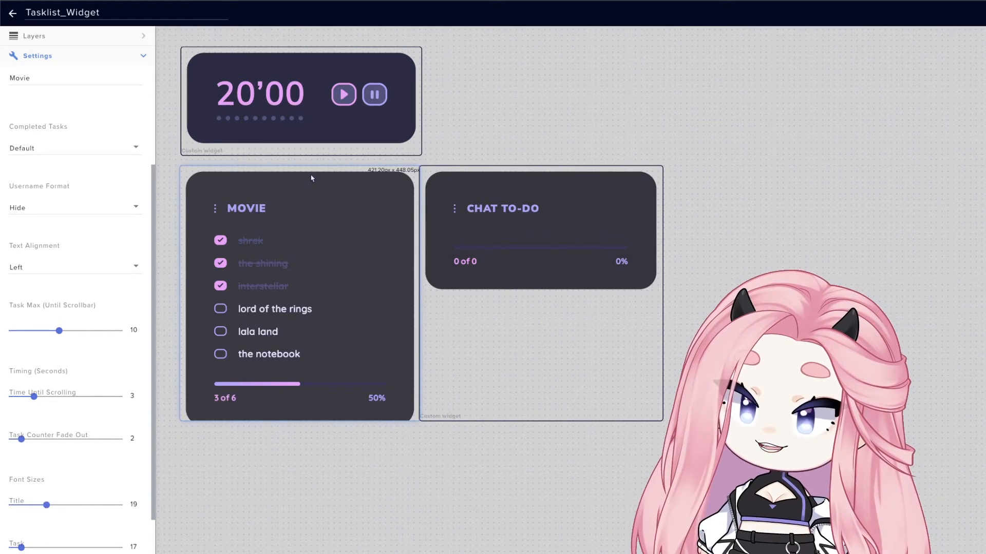
mouse_move(288, 218)
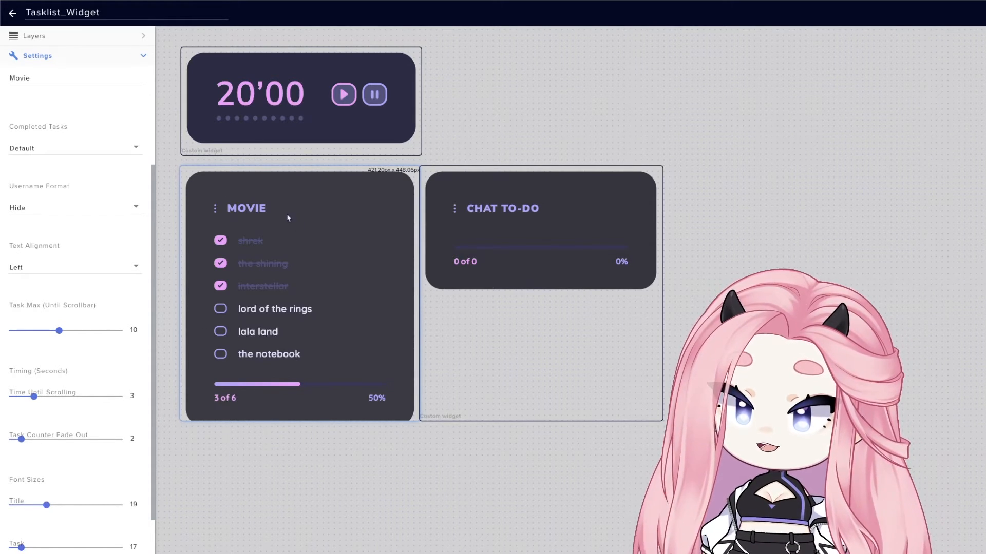
Set the MOVIE list's Username Format to Display and Text Alignment to Right
click(74, 207)
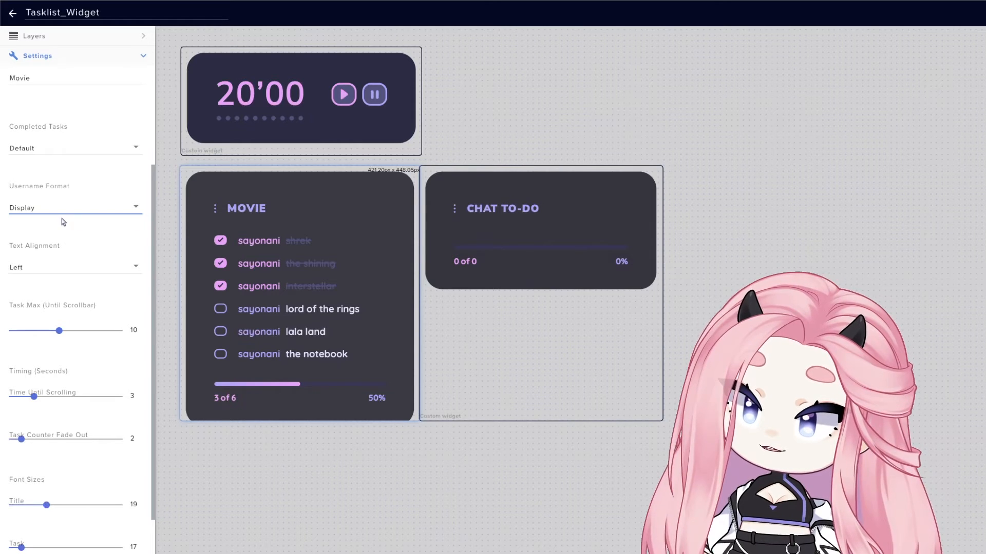
click(74, 208)
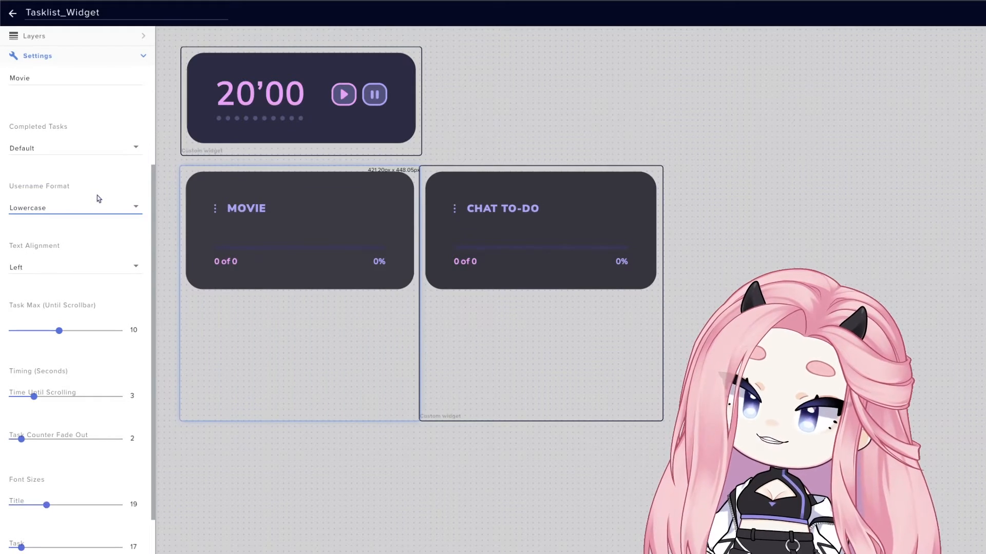
click(74, 207)
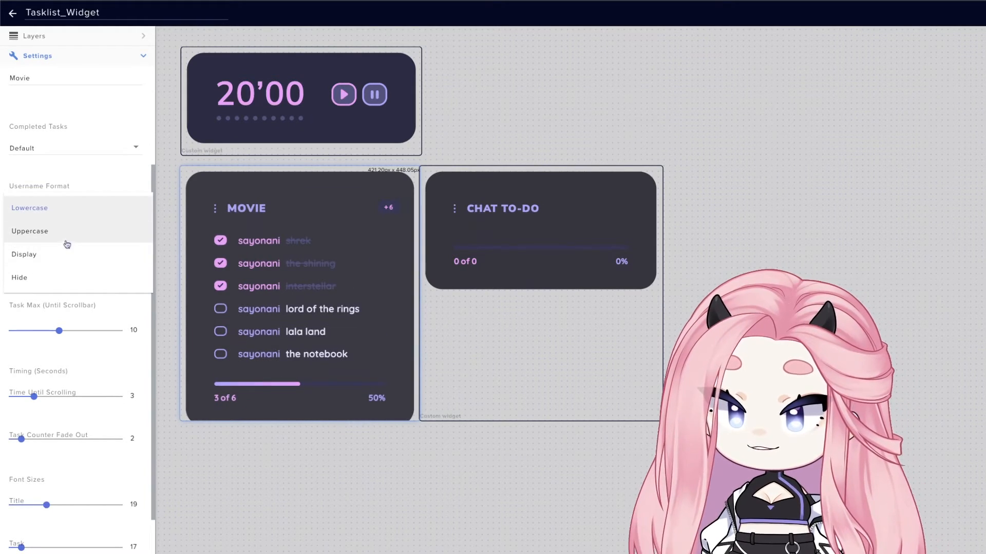
click(24, 255)
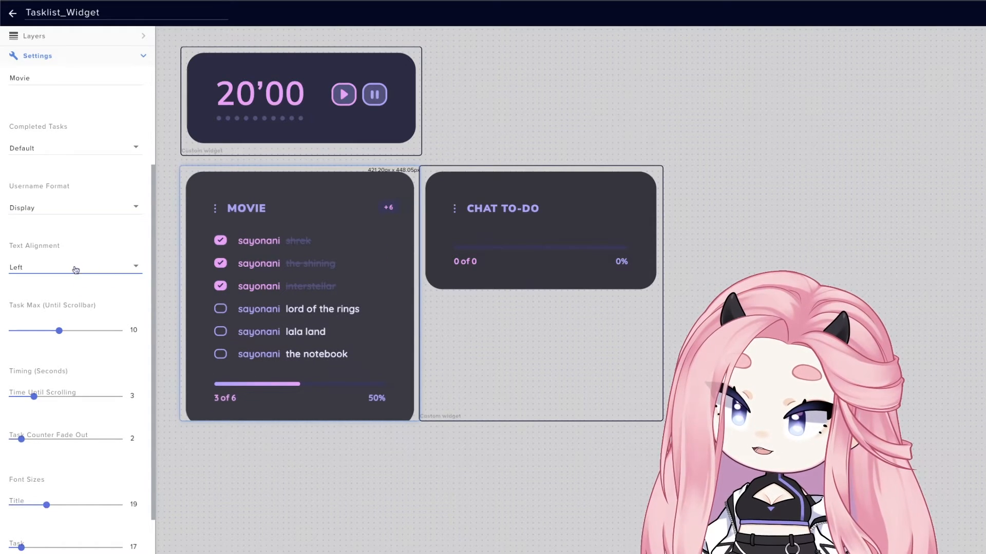
click(75, 267)
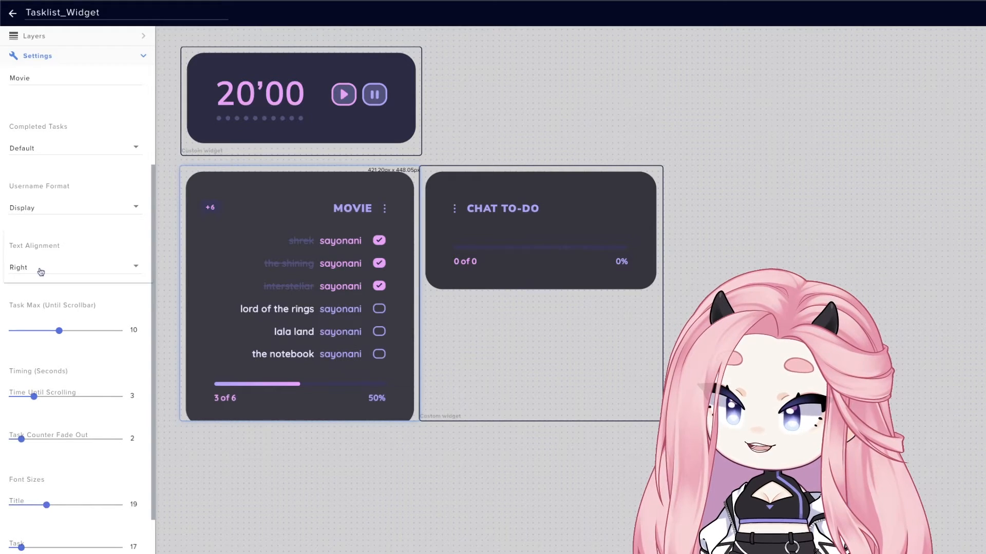
Return the MOVIE list's text alignment to Left and scroll down the settings
click(74, 266)
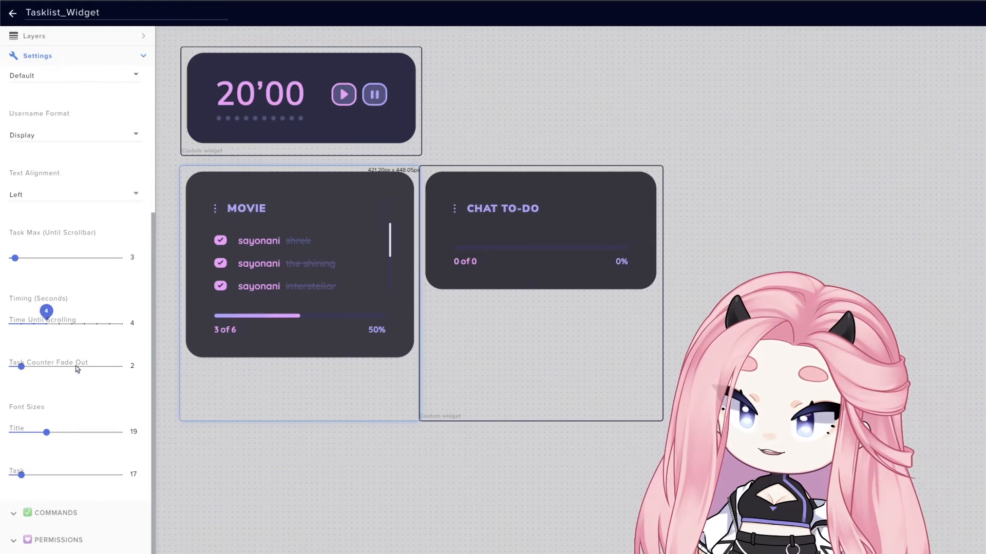
scroll(down, 3)
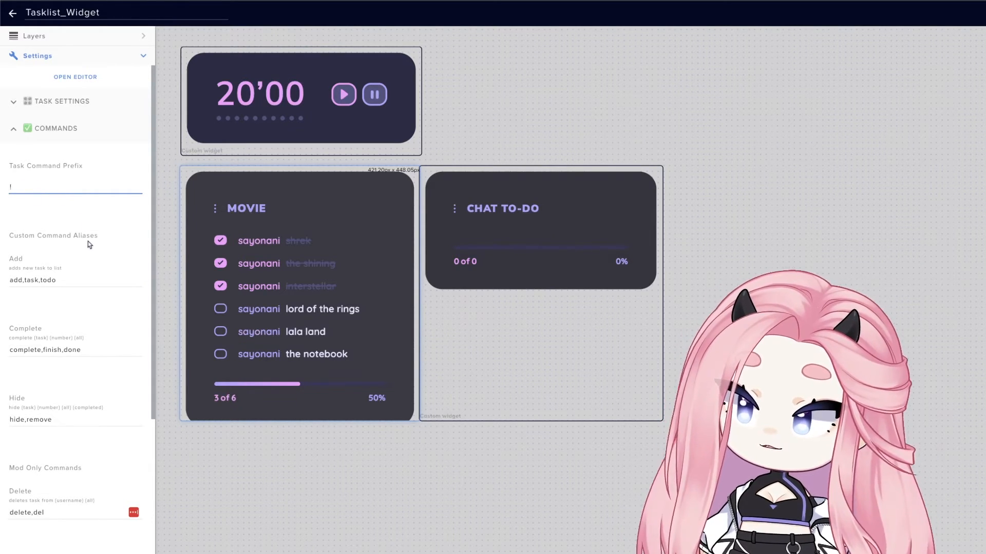
Scroll through the ! prefix and alias command fields, then collapse Commands
scroll(down, 3)
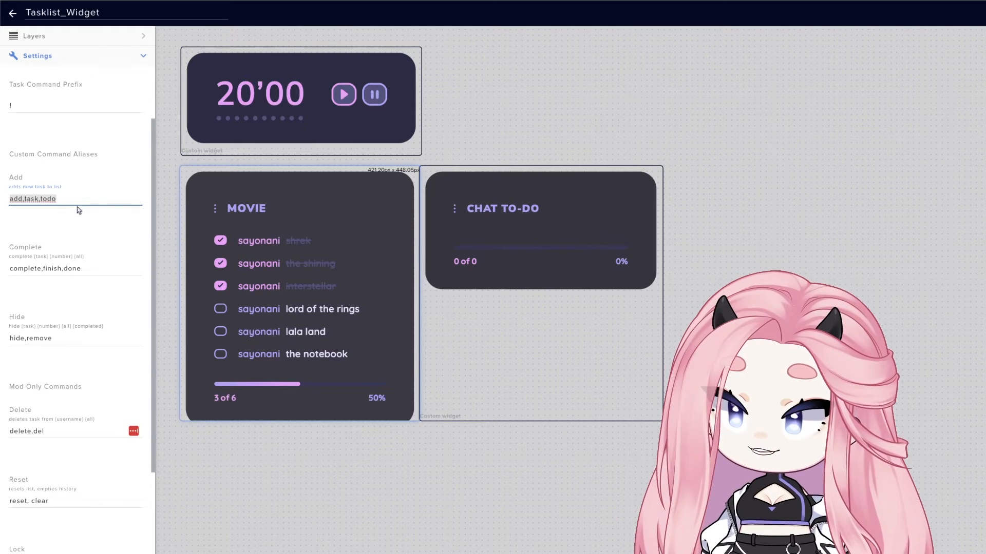
scroll(down, 3)
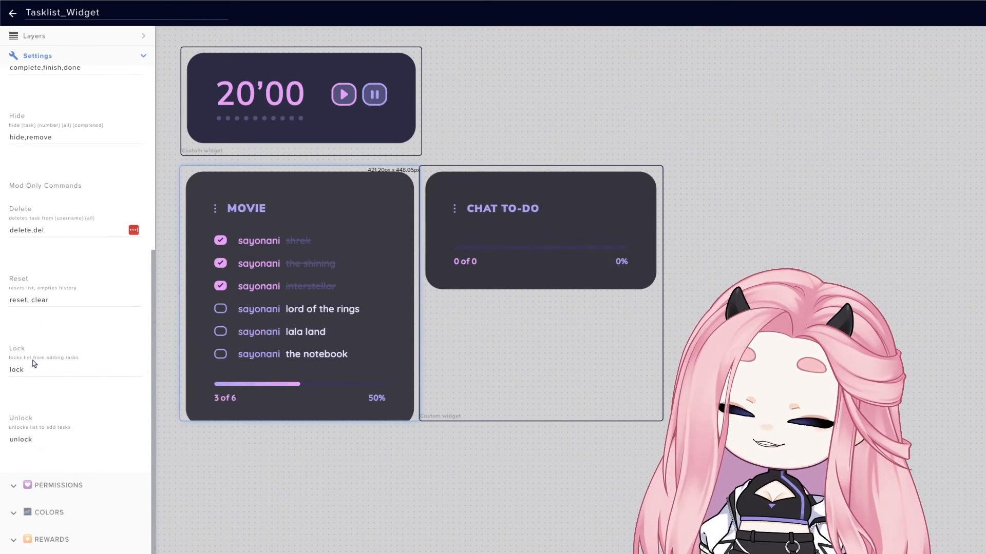
mouse_move(9, 356)
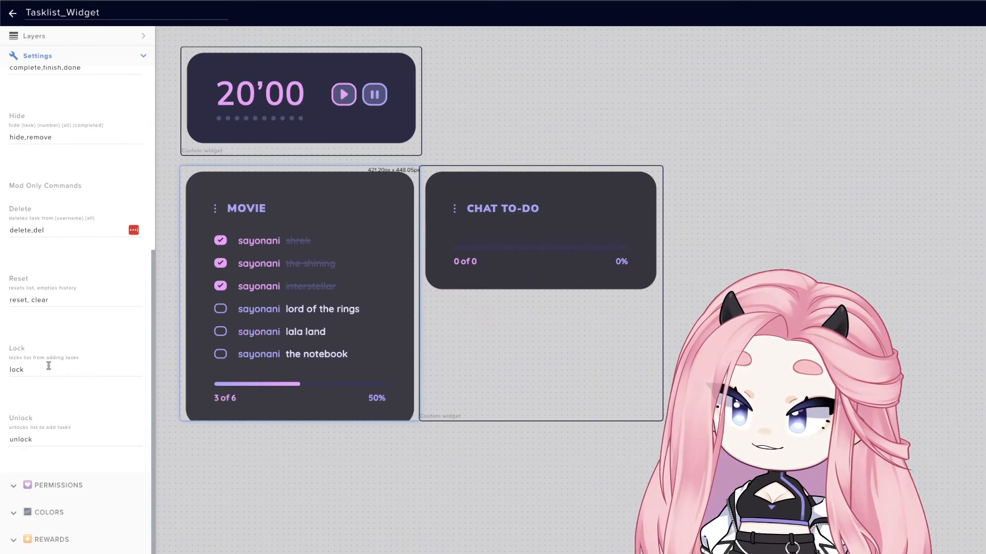
click(51, 370)
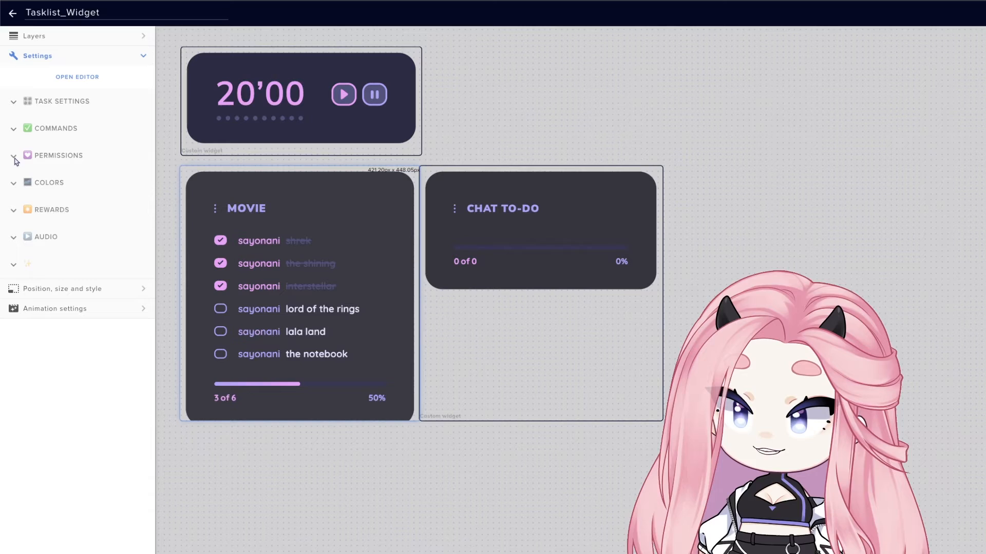
Check MOVIE permissions, then uncheck Broadcaster for CHAT TO-DO and inspect Blacklisted Users
click(58, 155)
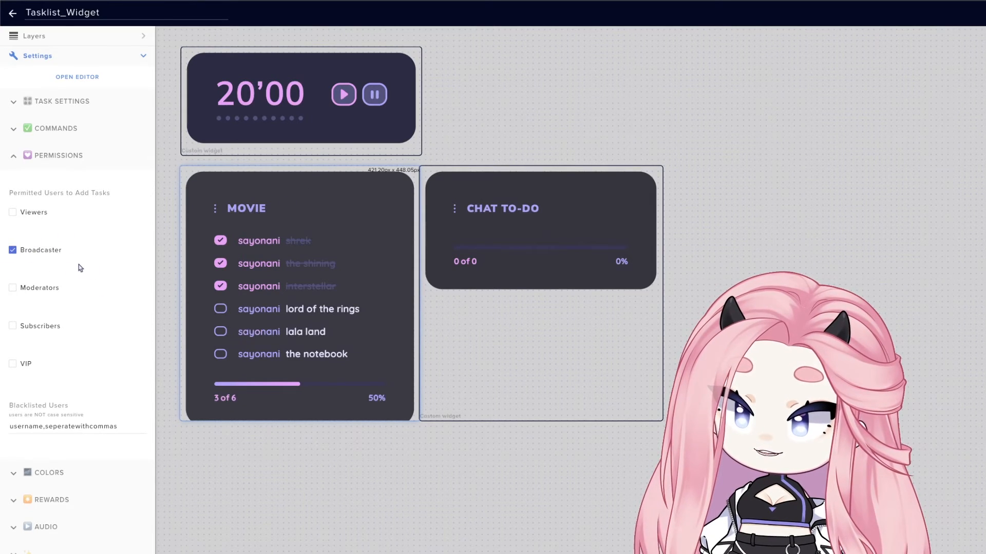
mouse_move(95, 193)
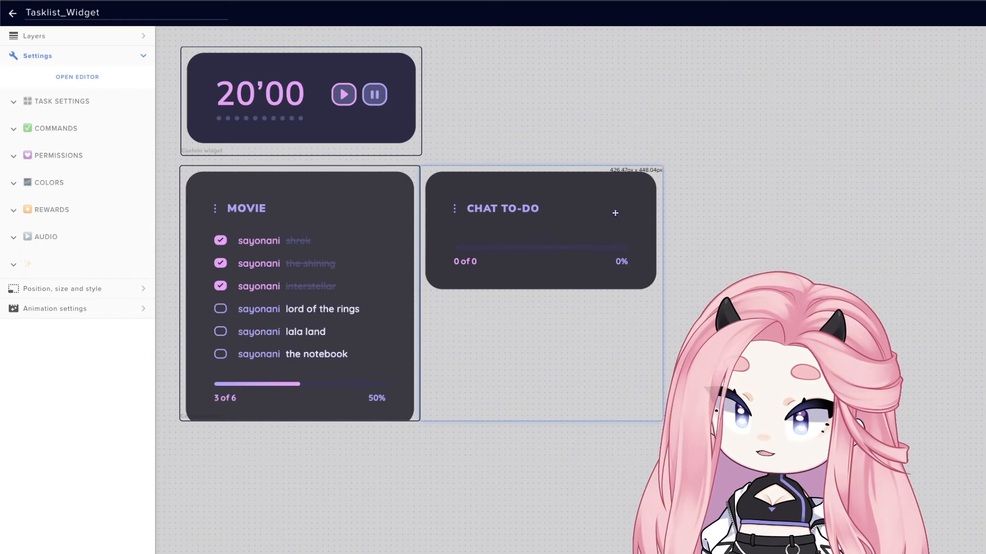
click(60, 155)
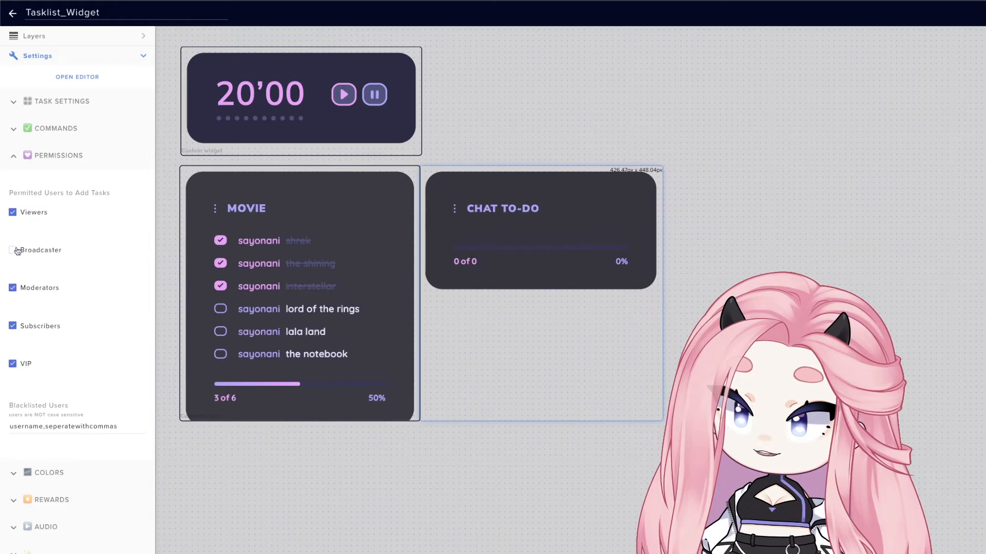
click(11, 250)
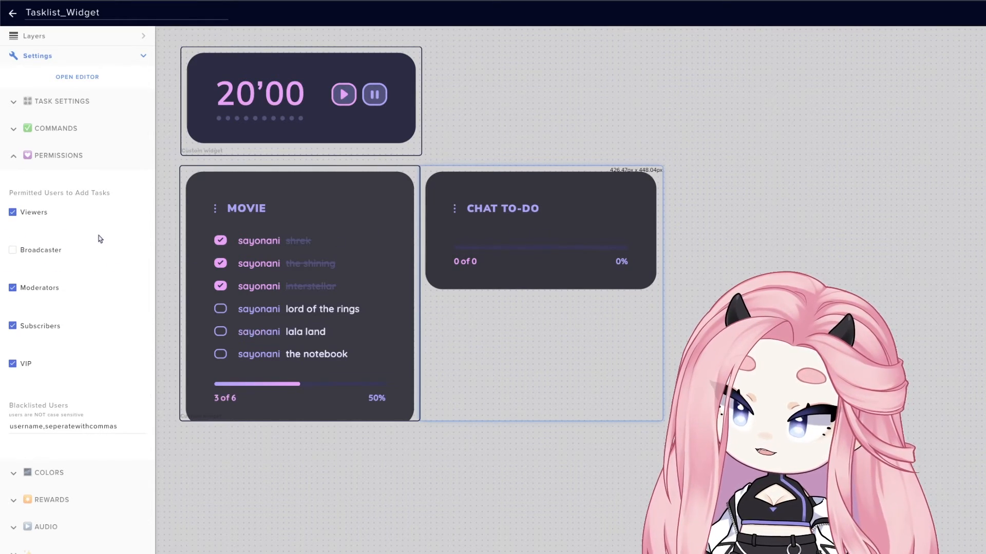
mouse_move(112, 349)
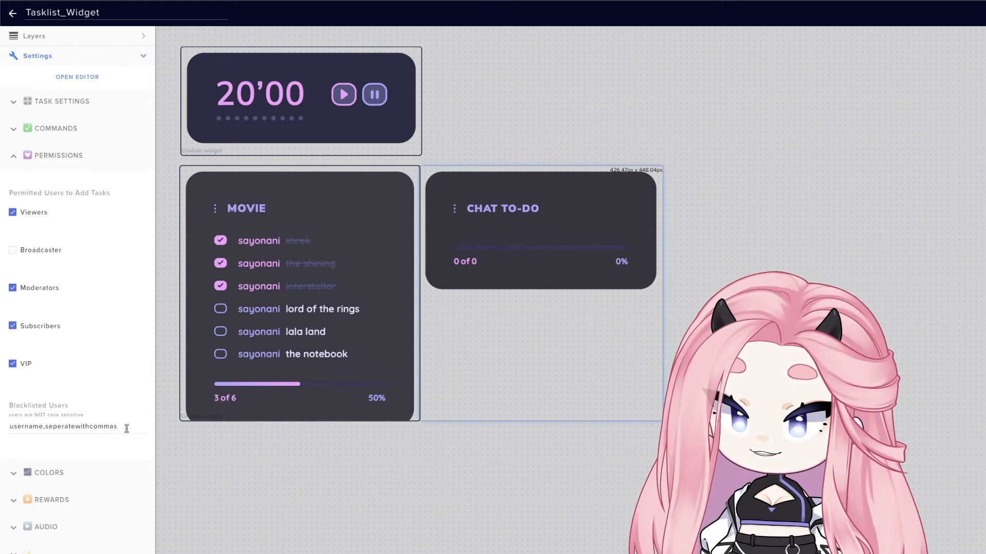
click(75, 427)
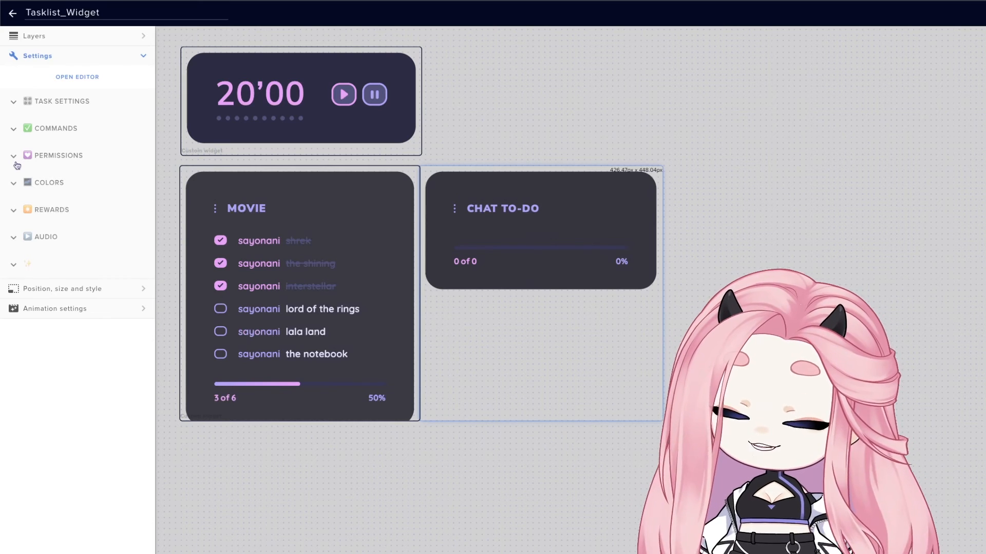
Expand the Rewards settings showing the 'enable text effect' rewards title
click(53, 209)
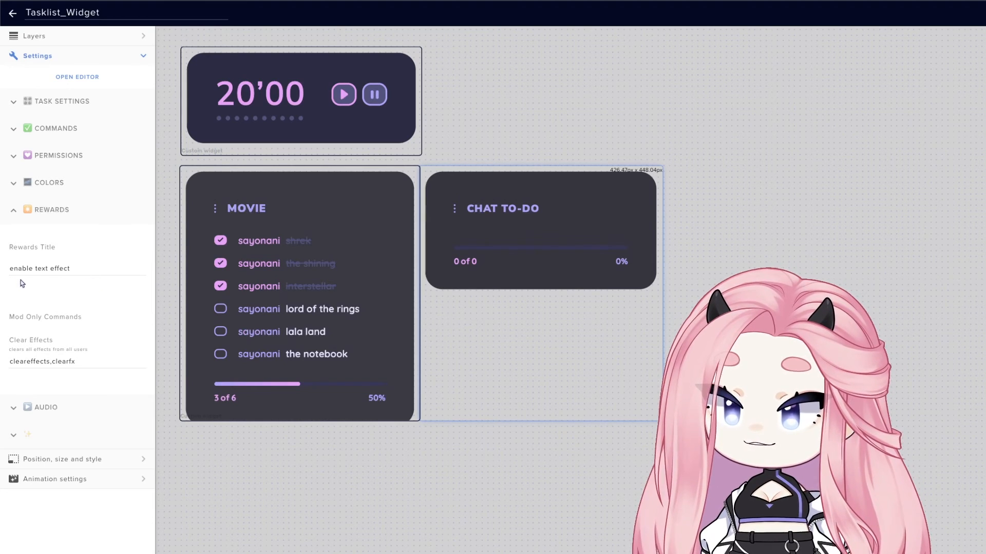
mouse_move(284, 360)
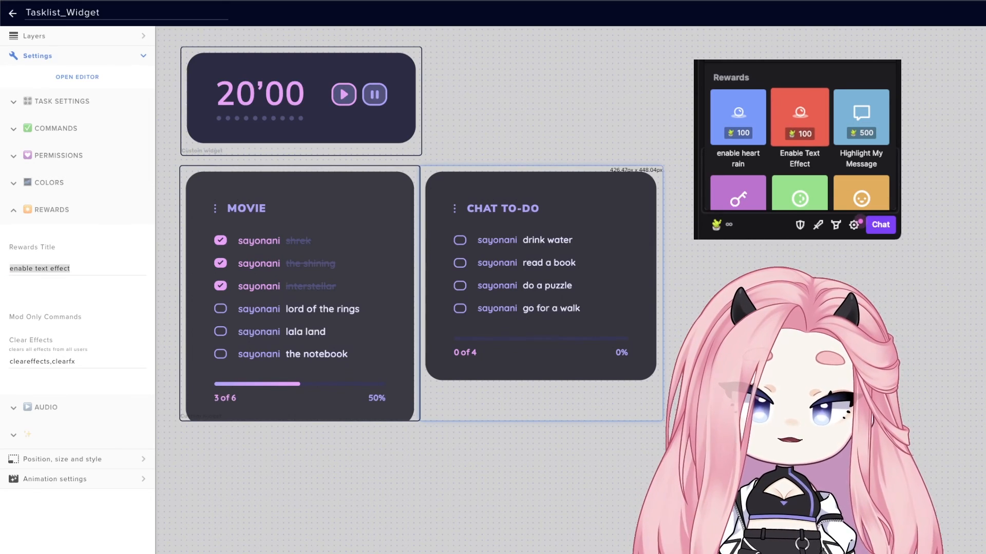
Redeem Enable Text Effect with colour #b0ffac, then collapse the Audio settings
click(798, 117)
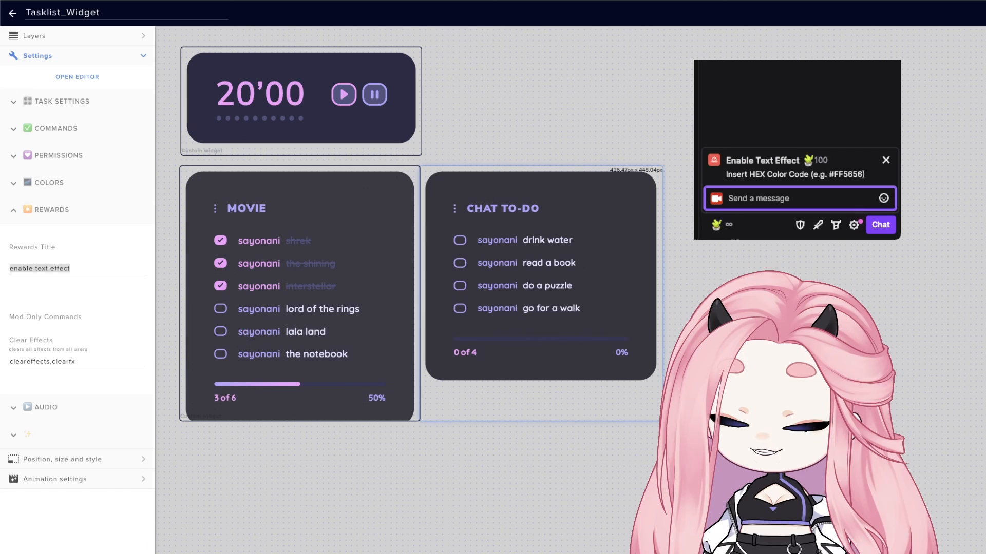
text(#b0ffac)
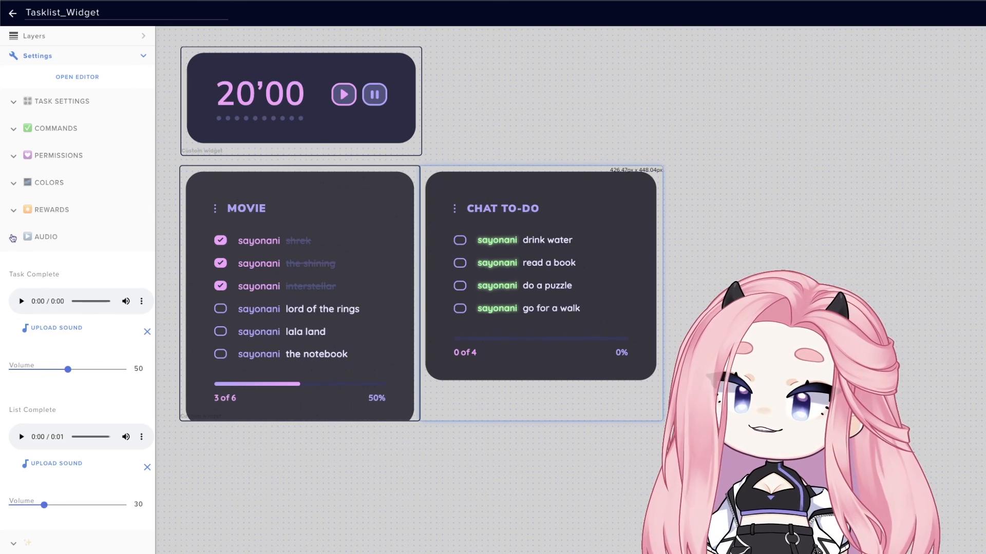
click(13, 237)
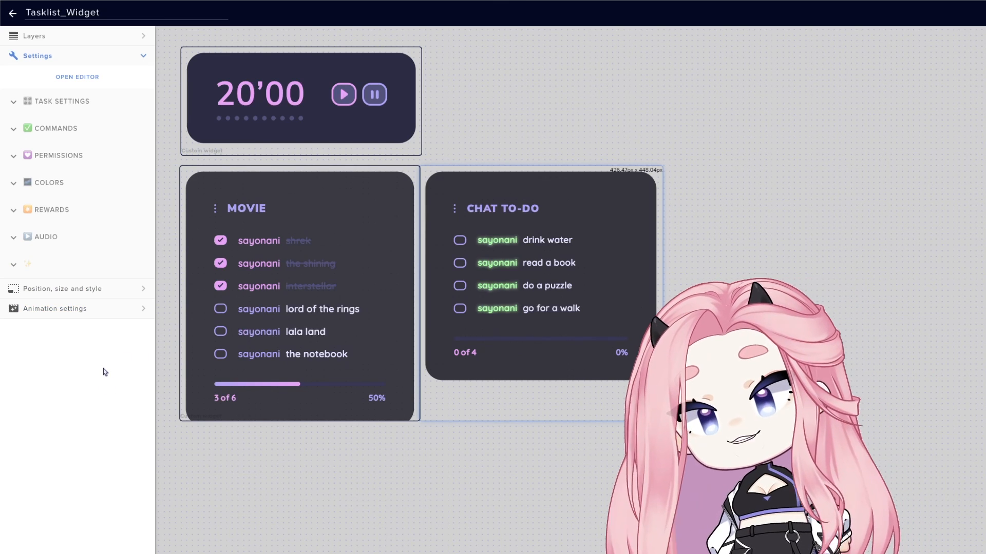